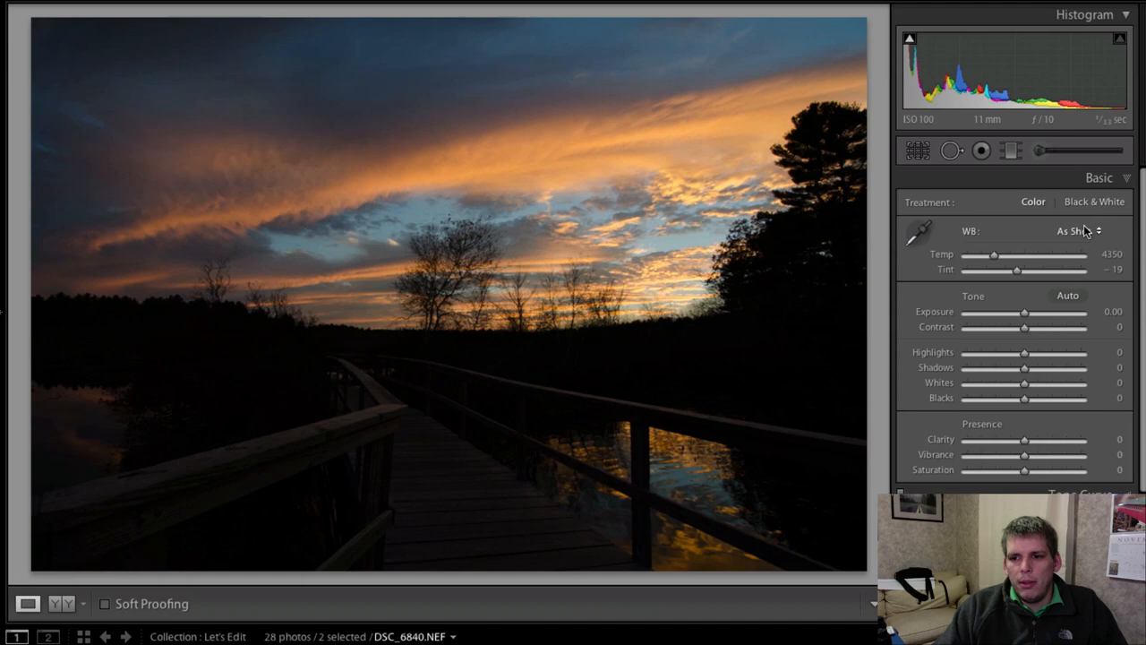
Choose the Daylight white balance preset, giving temperature 5500 and tint +10
left_click(1078, 230)
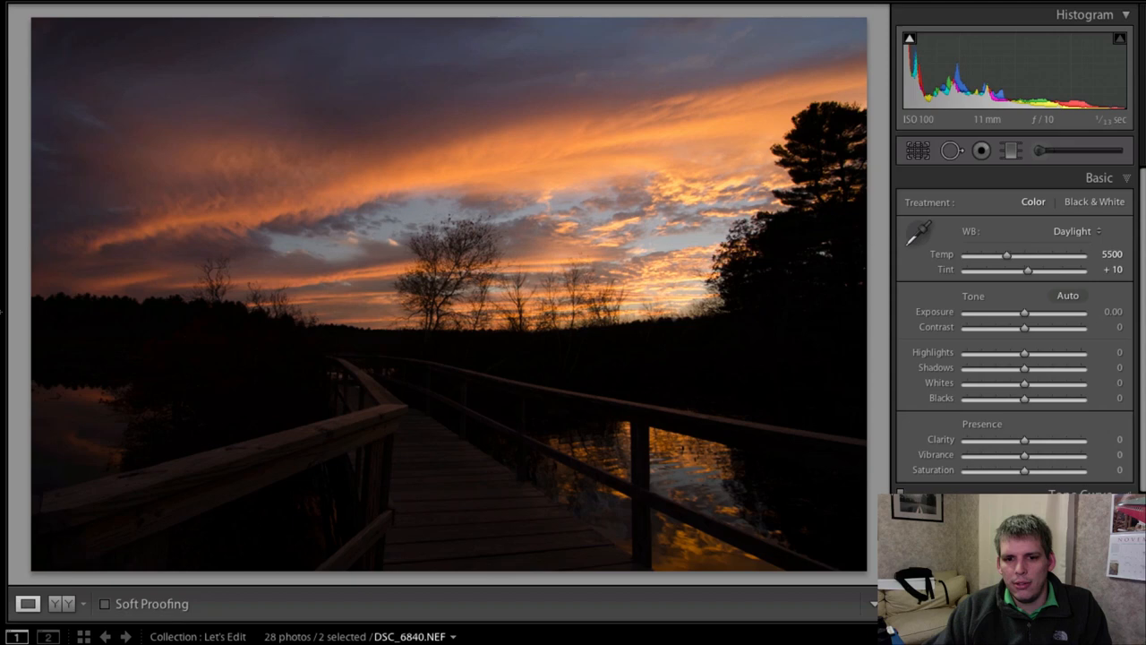
left_click(1071, 231)
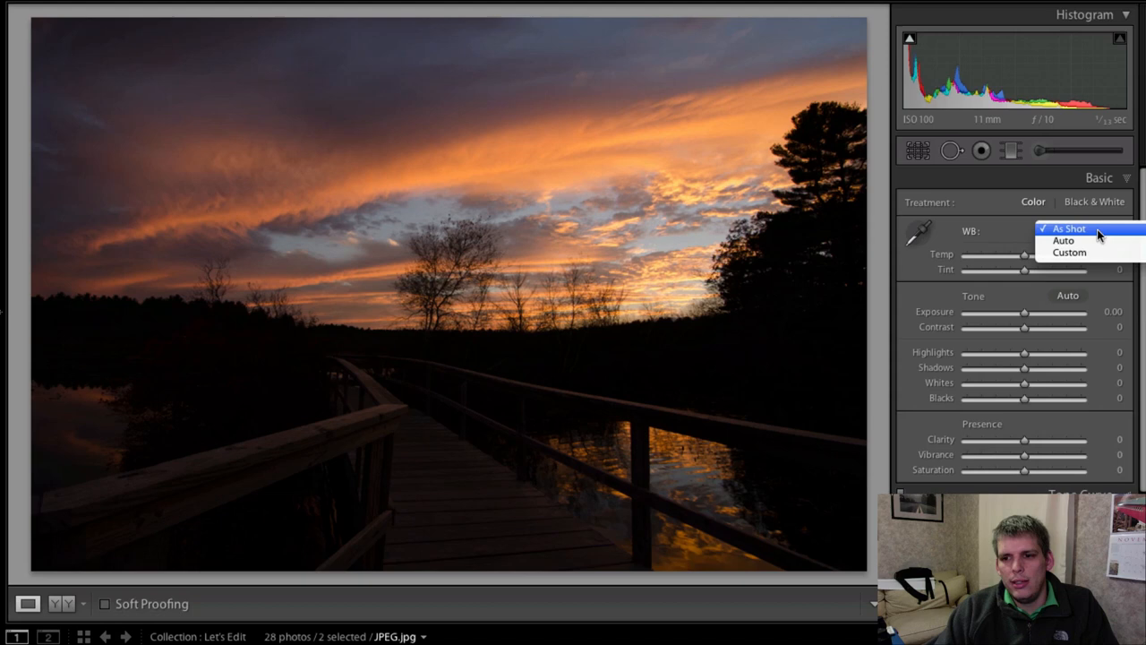
mouse_move(1092, 252)
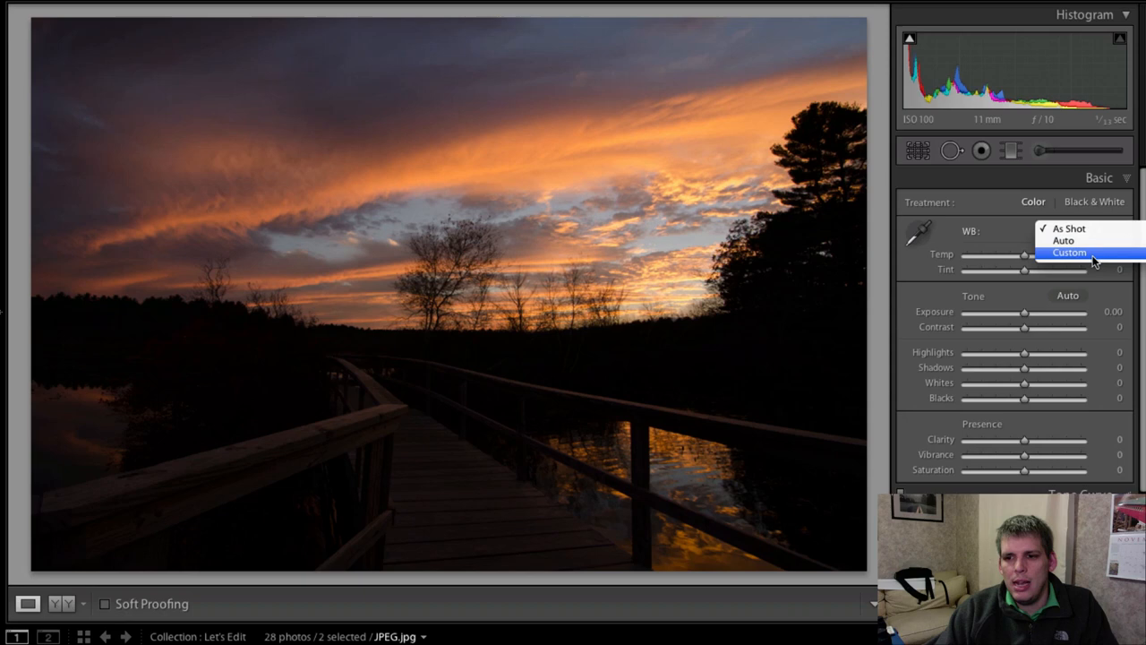
left_click(1067, 228)
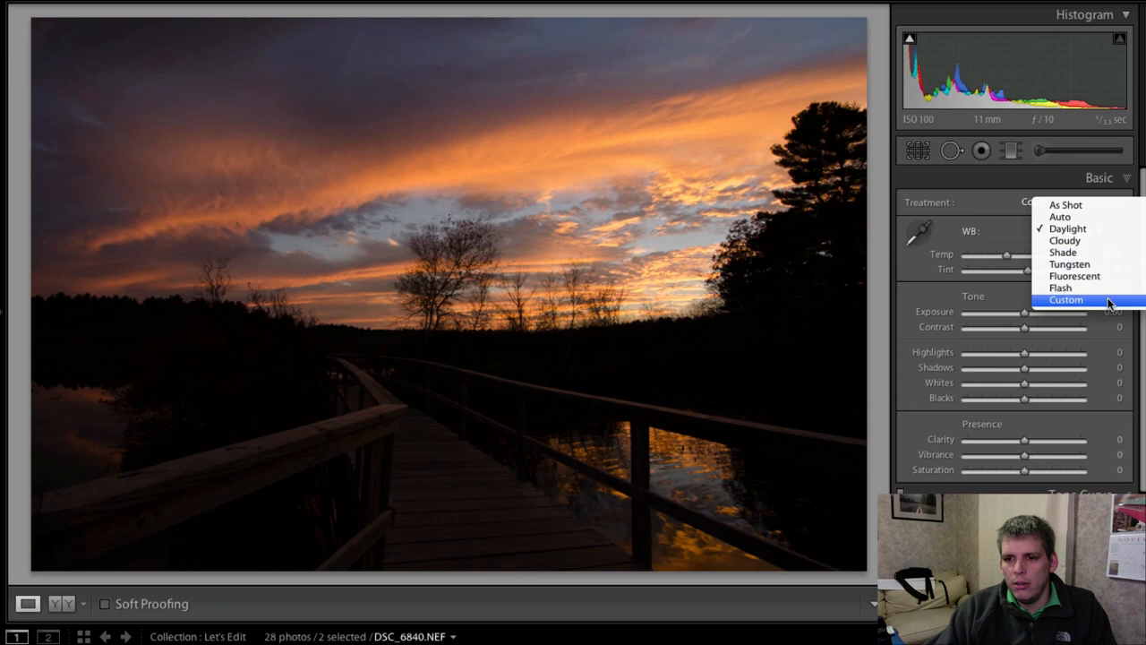
left_click(1067, 227)
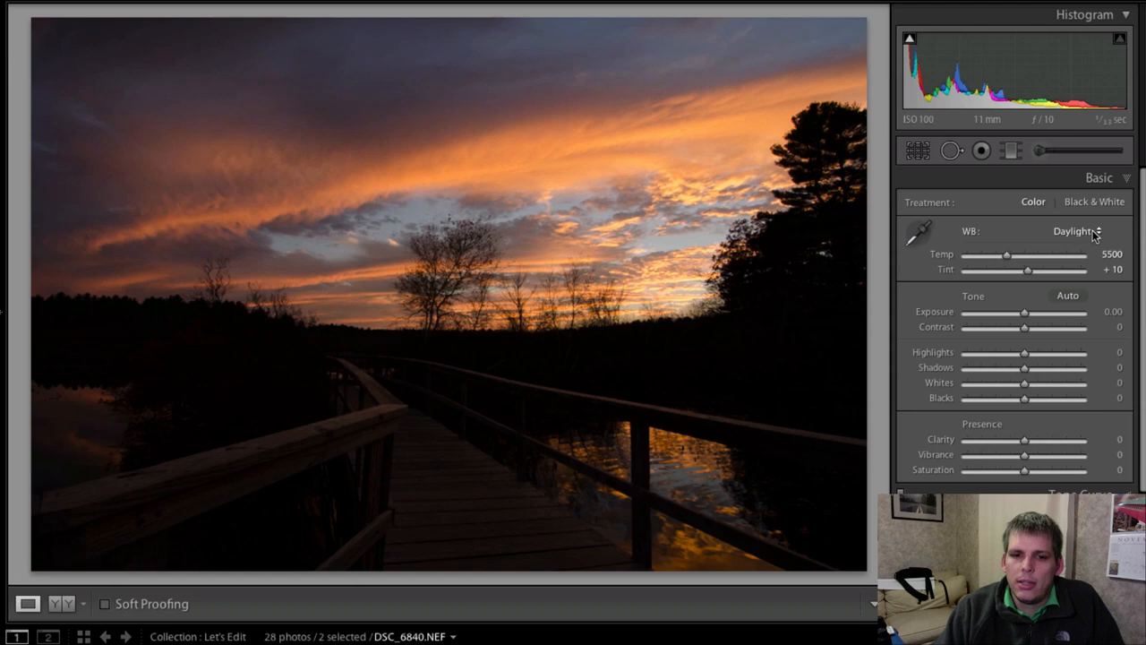
mouse_move(1078, 231)
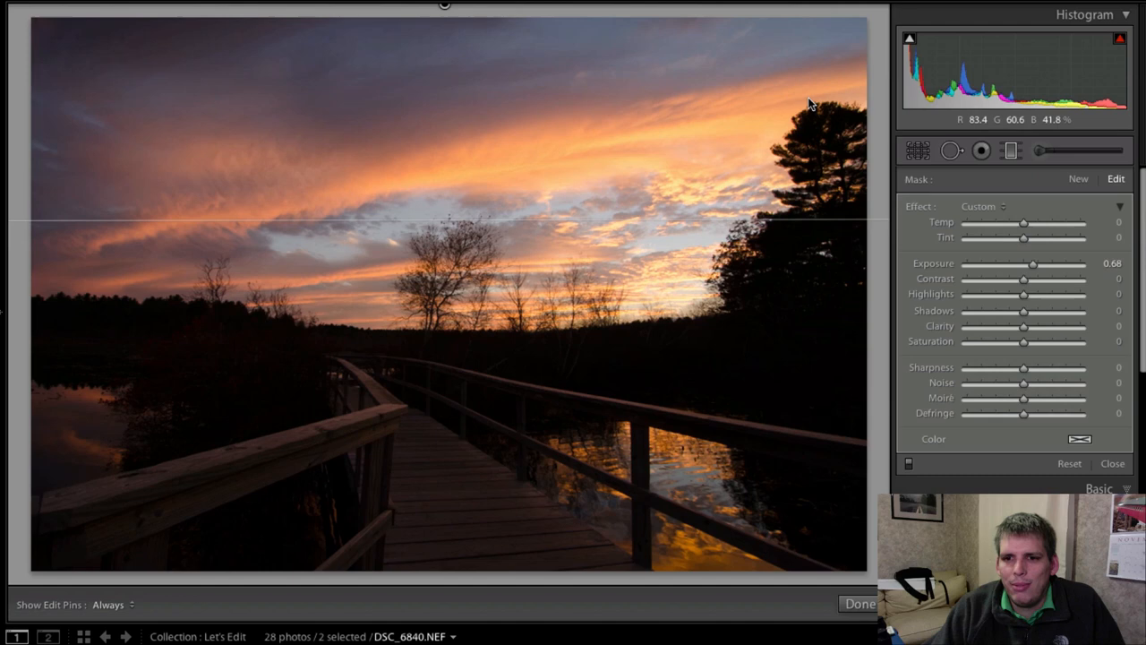
mouse_move(822, 153)
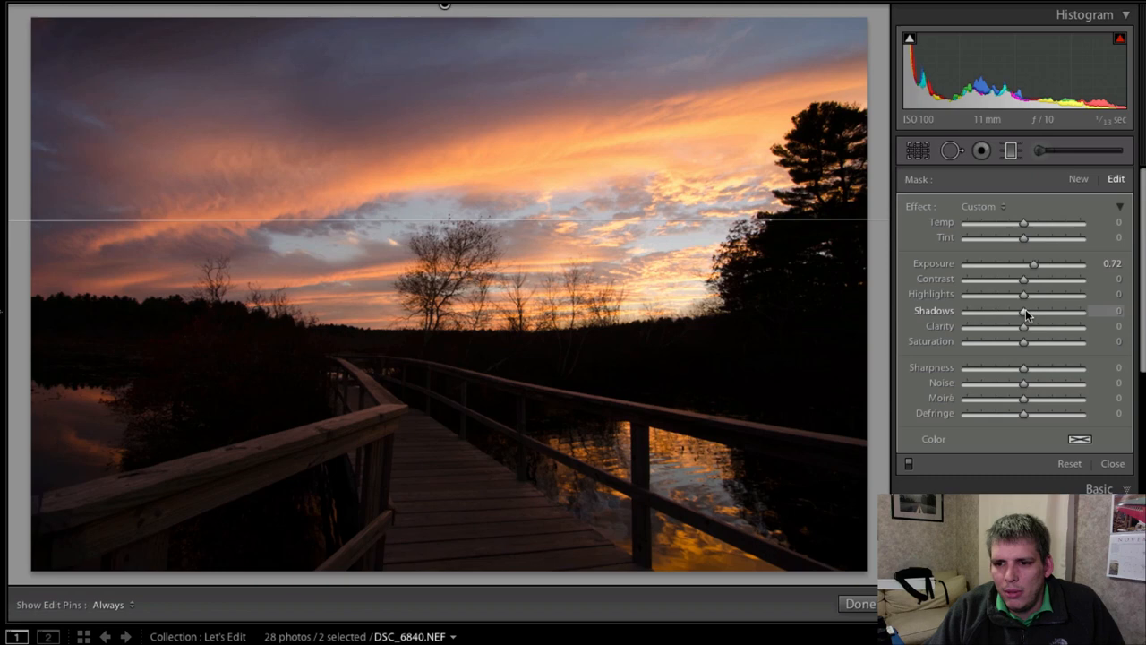
Lift the shadows and tweak the highlights of the foreground graduated filter
left_click_drag(1024, 312, 1078, 312)
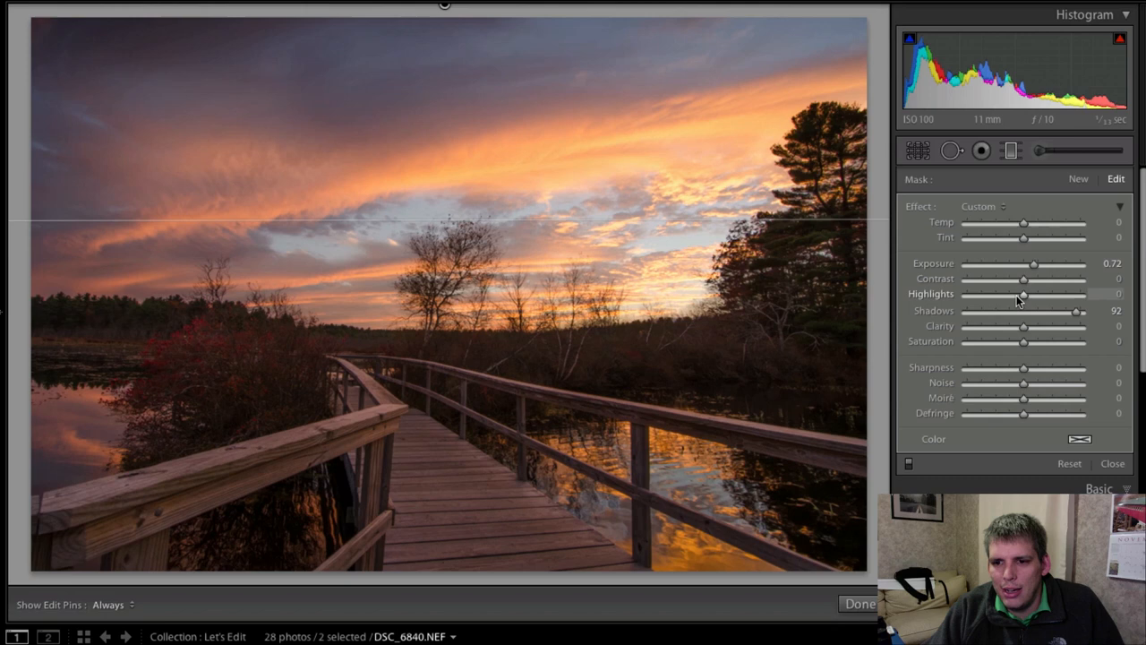
left_click_drag(1020, 294, 981, 294)
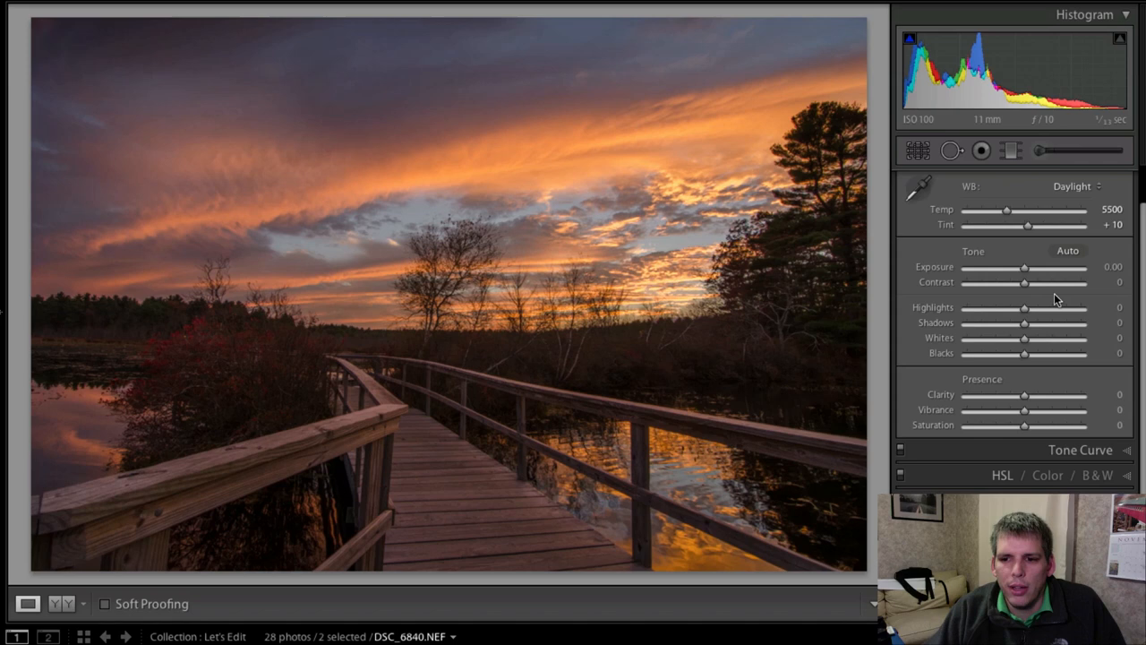
Raise exposure to about +0.80, shadows to +70 and pull highlights down to -86
left_click_drag(1024, 323, 1049, 322)
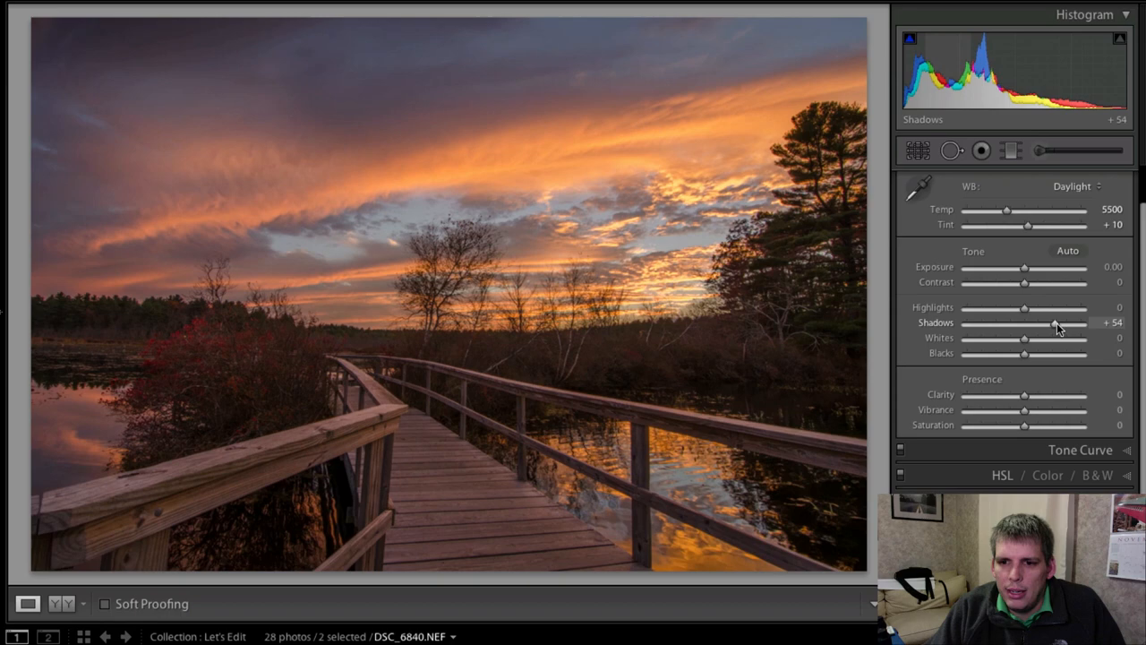
left_click_drag(1024, 269, 1035, 269)
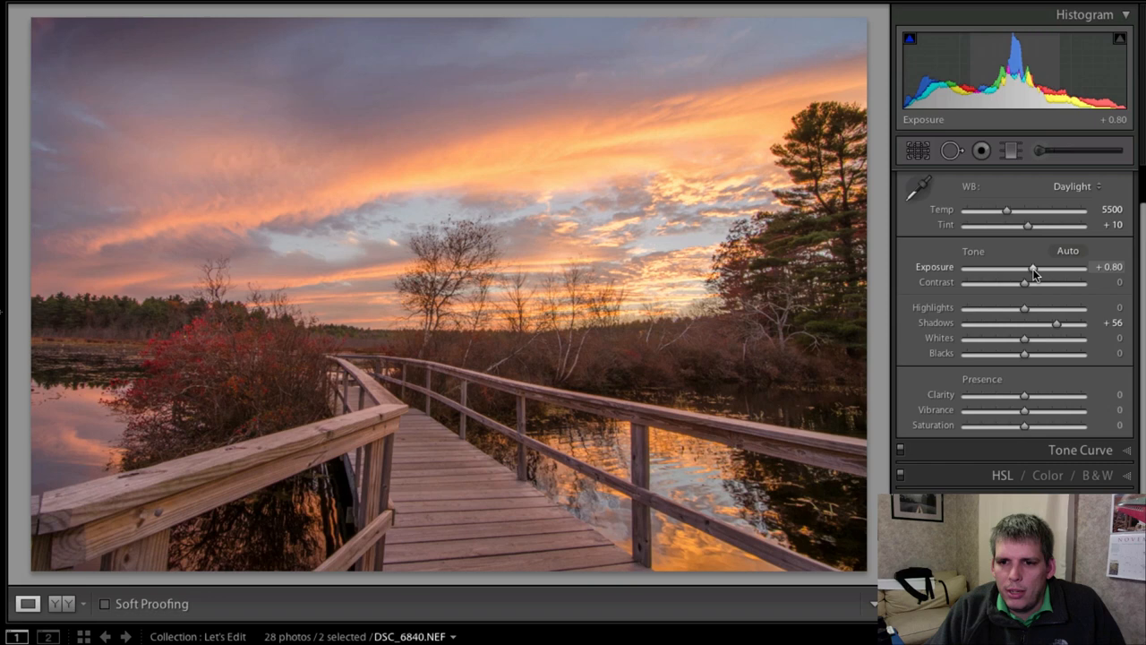
left_click_drag(1056, 322, 1071, 322)
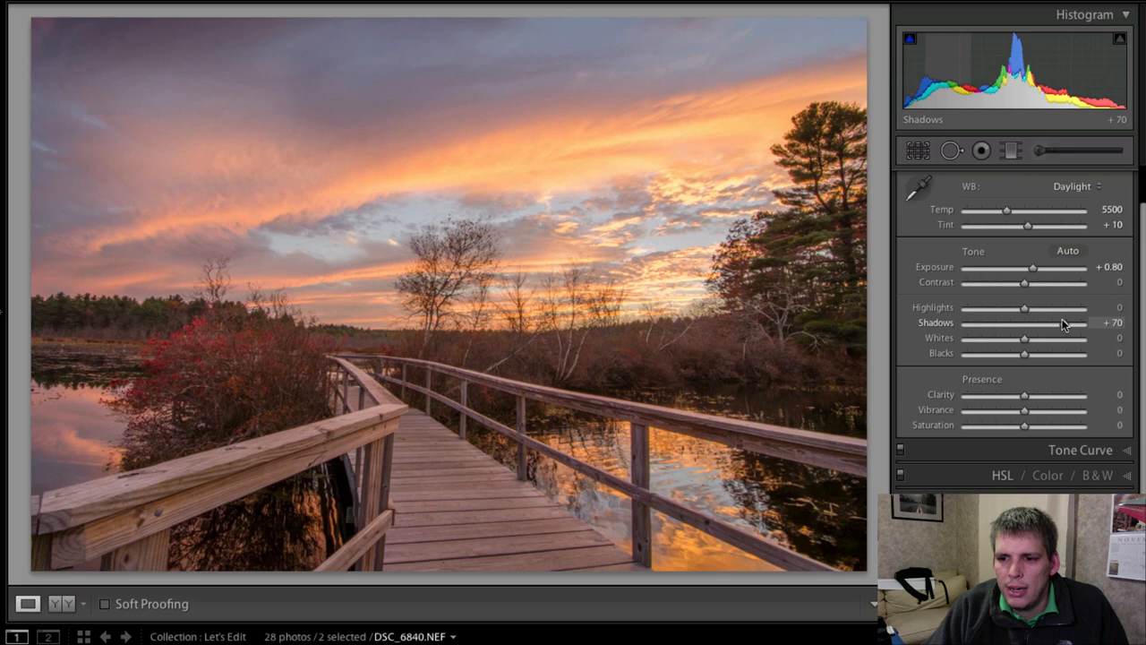
left_click_drag(1024, 308, 983, 308)
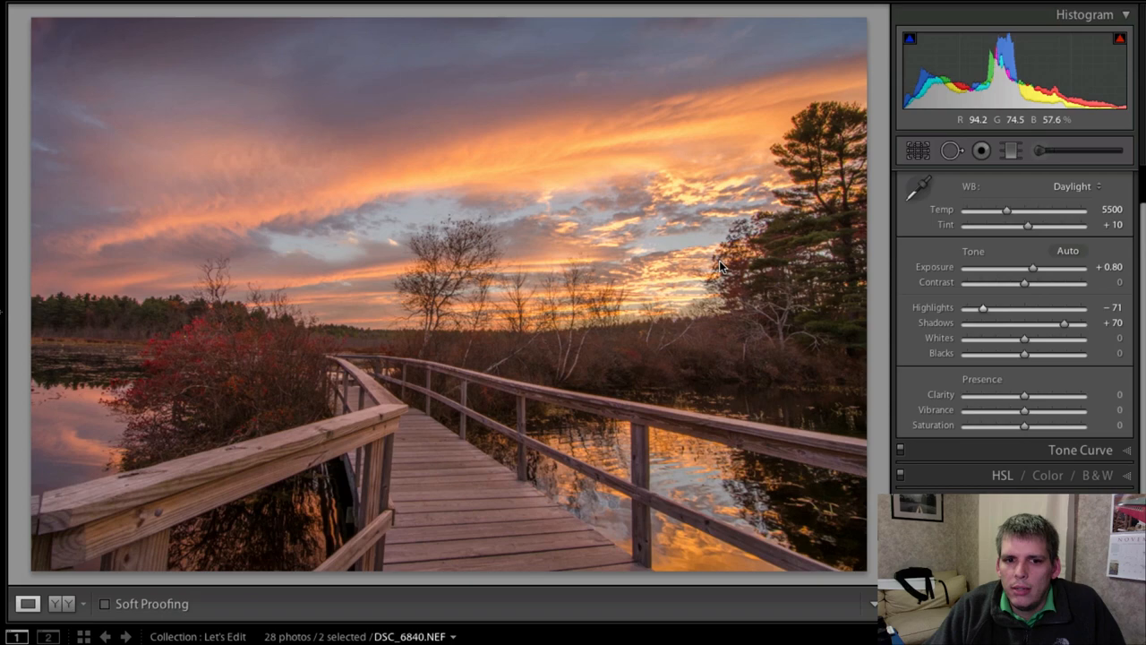
left_click_drag(983, 308, 974, 307)
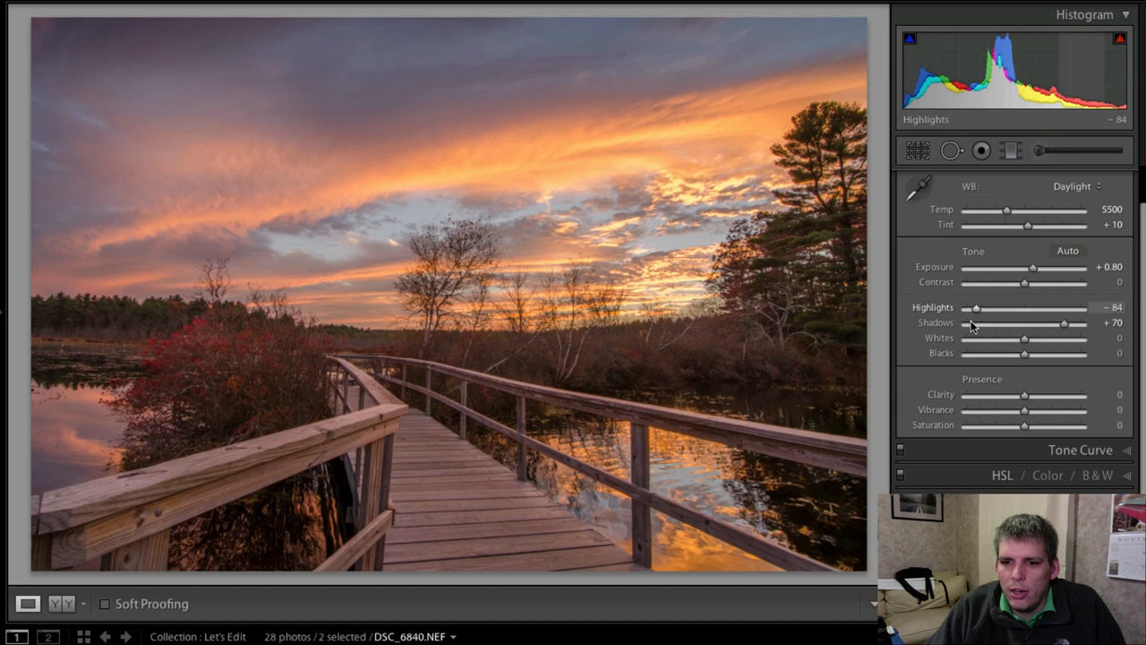
left_click_drag(1024, 337, 992, 337)
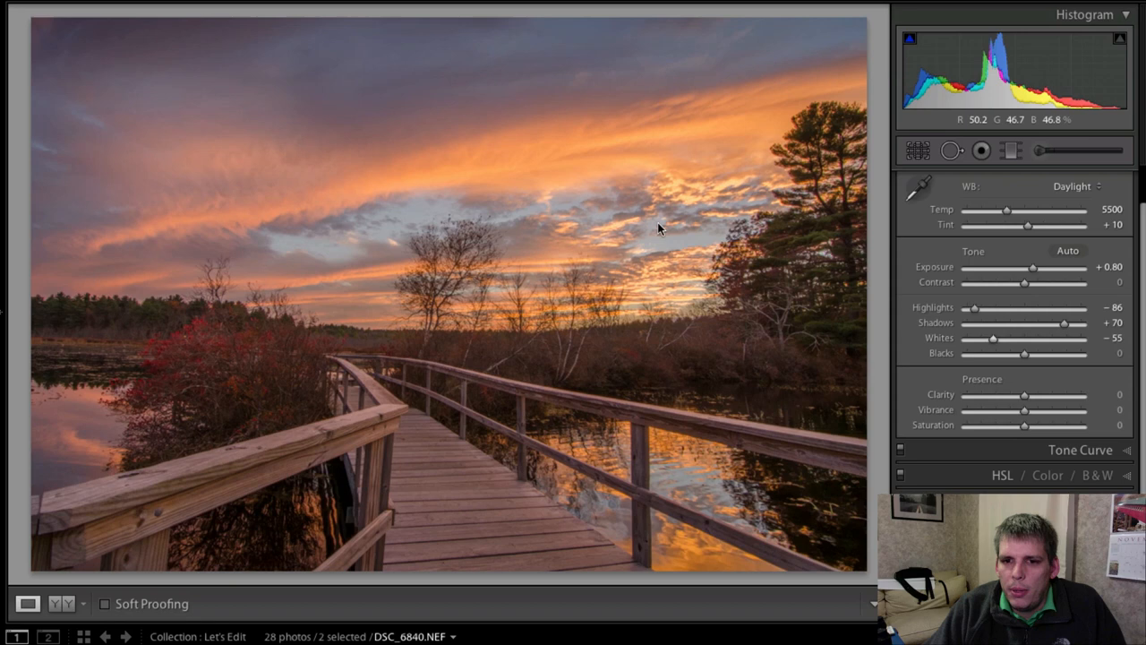
Set whites -55, blacks +28, contrast +17 and exposure about +1.00, then revisit the sky mask
left_click_drag(1024, 353, 1047, 353)
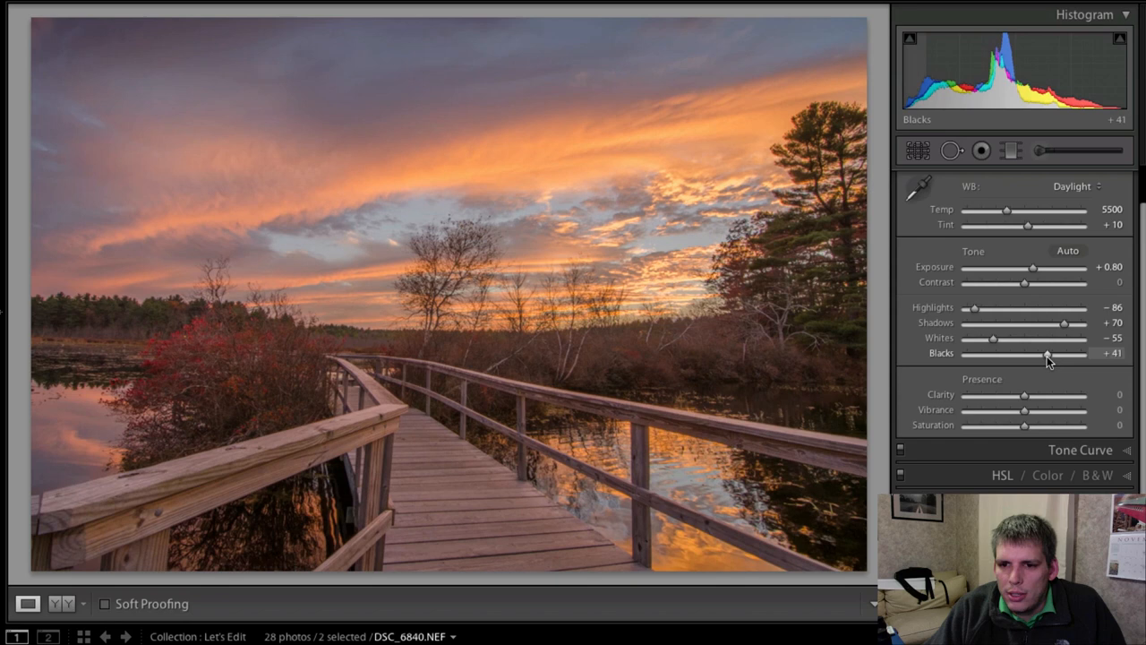
left_click_drag(1024, 283, 1031, 283)
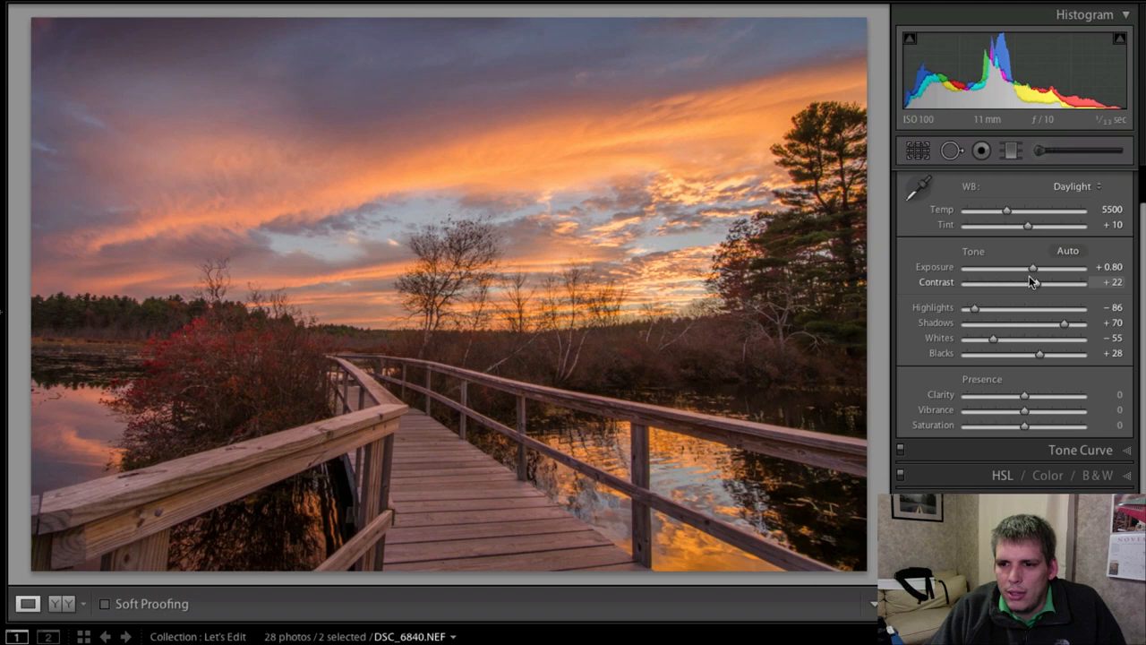
left_click_drag(1031, 268, 1038, 268)
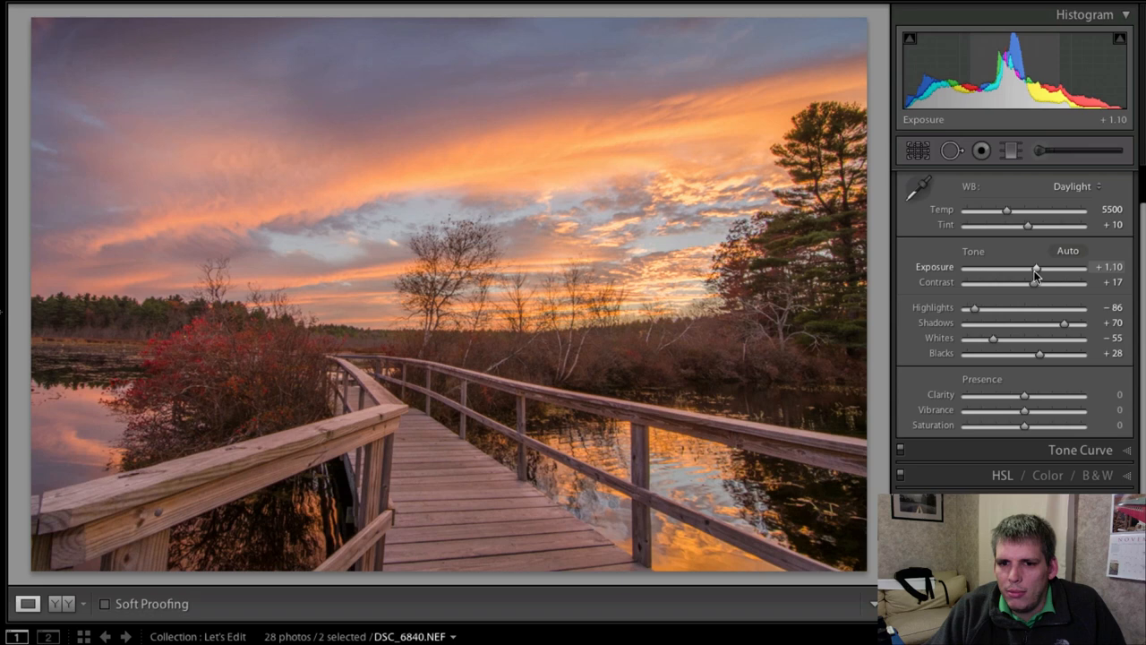
left_click_drag(1034, 267, 1032, 267)
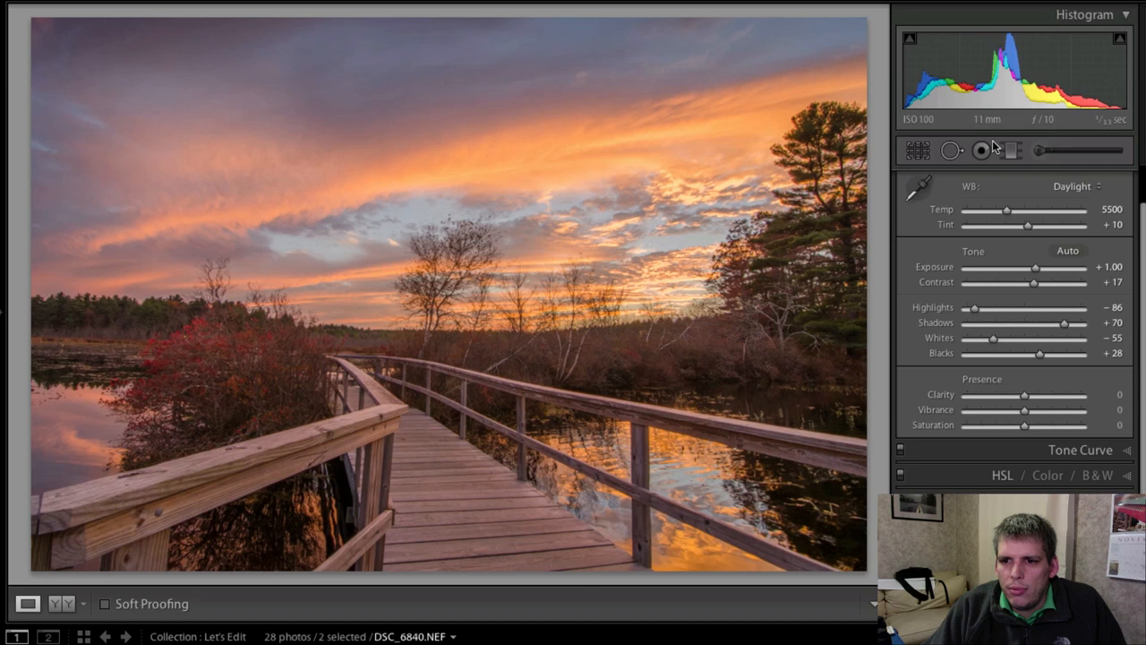
left_click(981, 150)
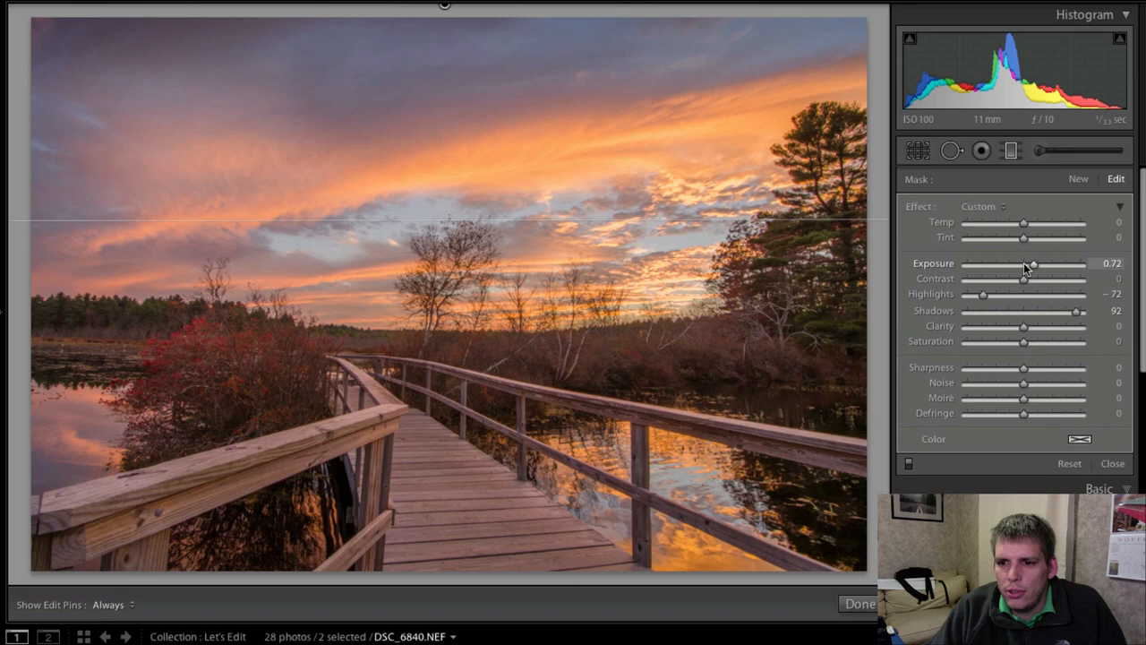
Pull the sky mask's highlights to -100 and finish with Done
left_click_drag(985, 294, 965, 294)
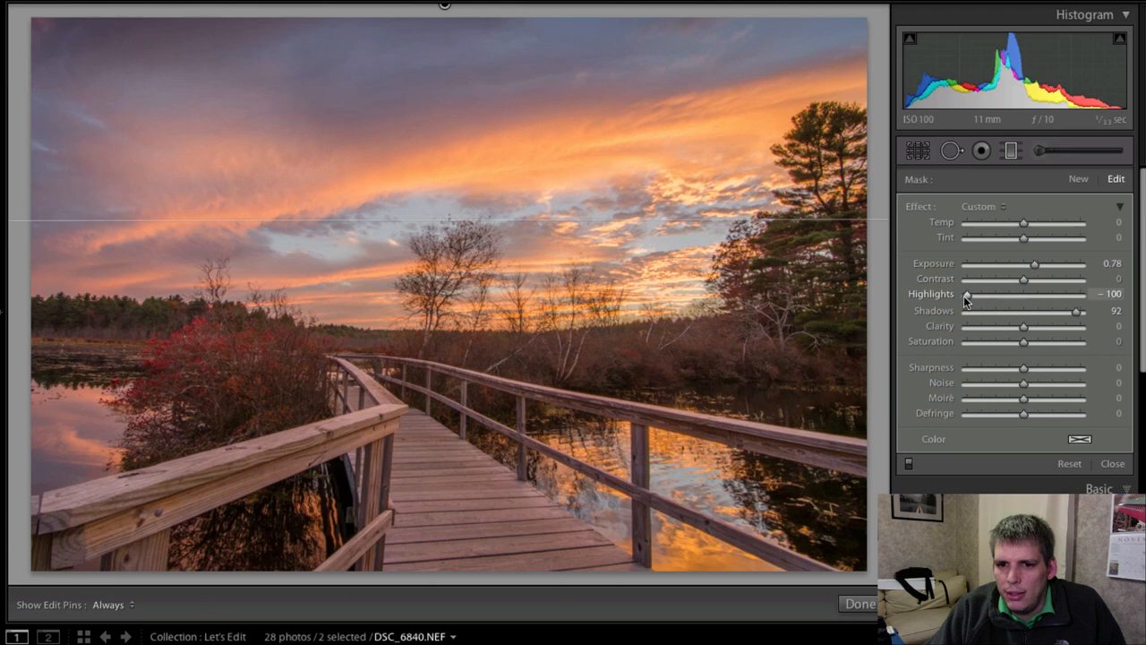
left_click(1099, 487)
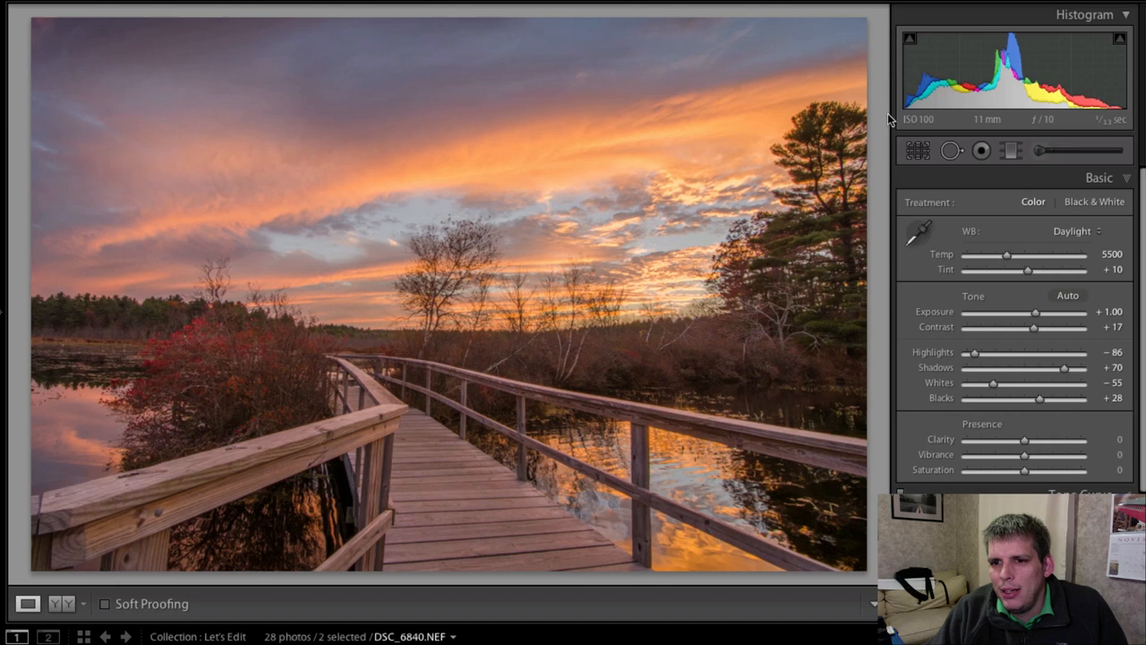
mouse_move(1017, 68)
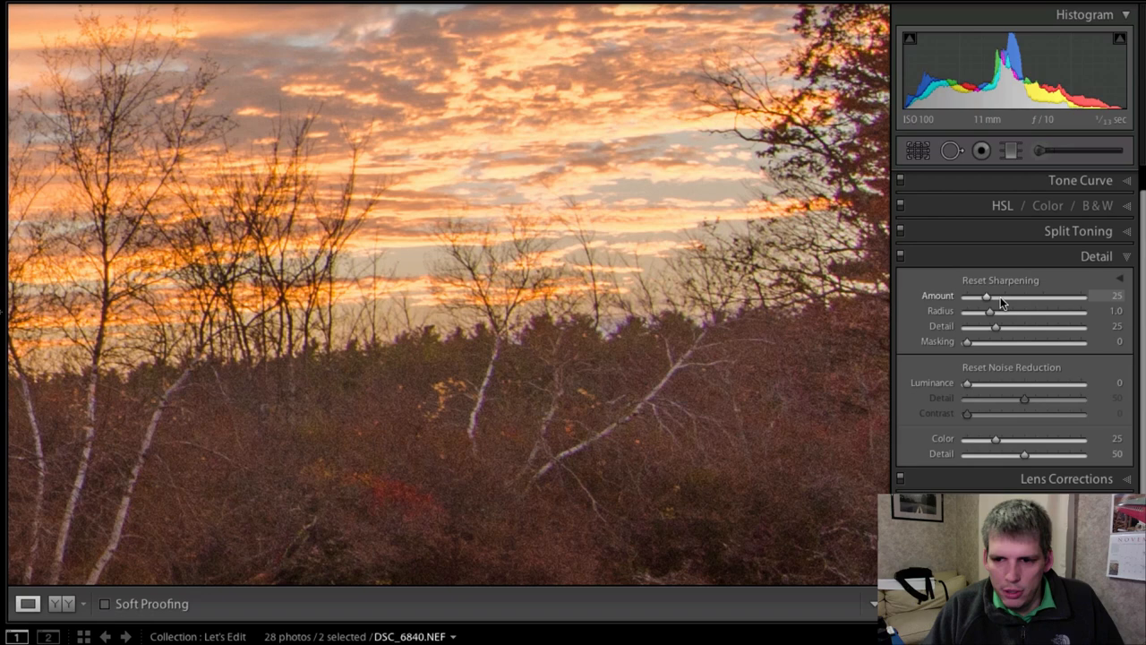
Set sharpening amount 75 and settle the radius at about 1.6 using the mask preview
left_click_drag(988, 296, 1024, 295)
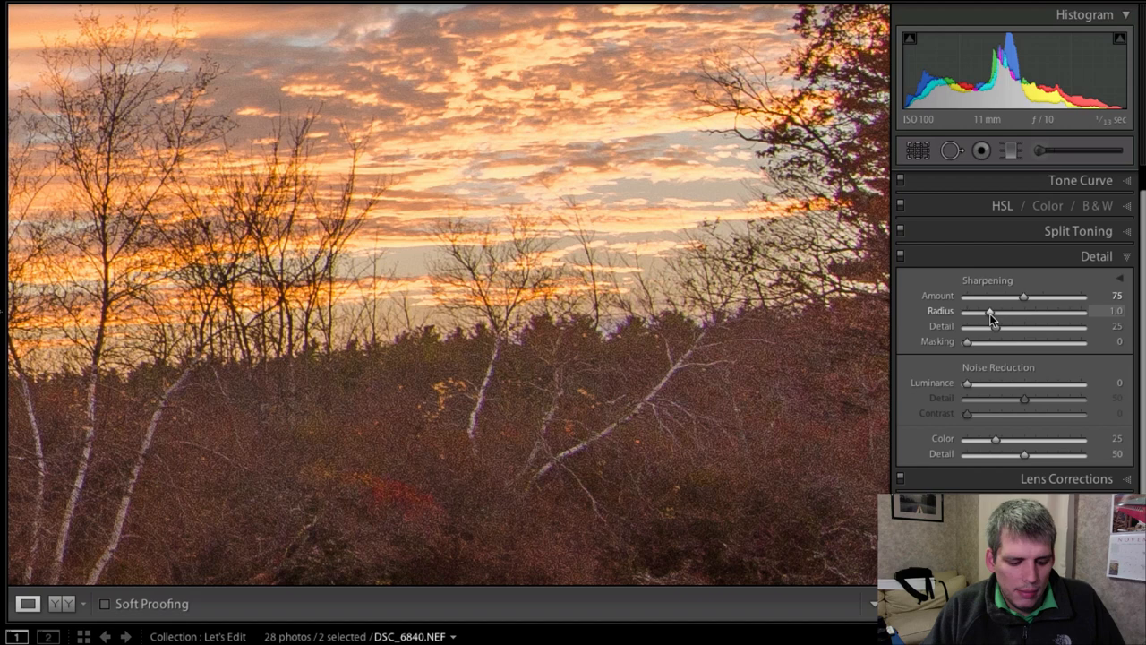
left_click_drag(988, 311, 1030, 311)
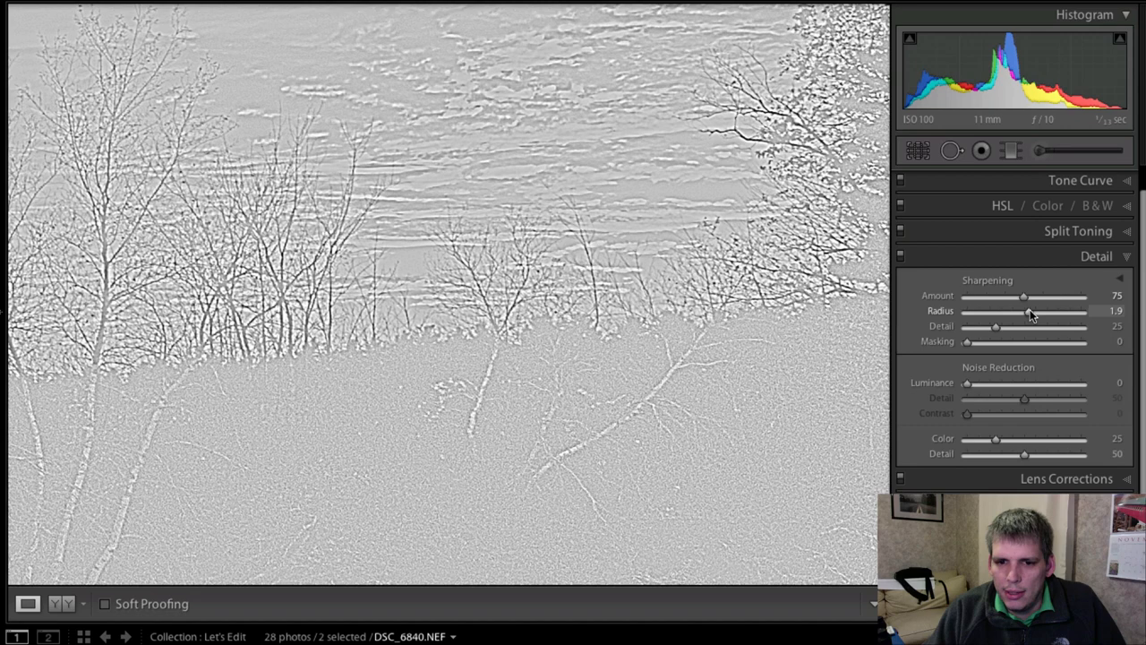
left_click_drag(1024, 311, 1038, 312)
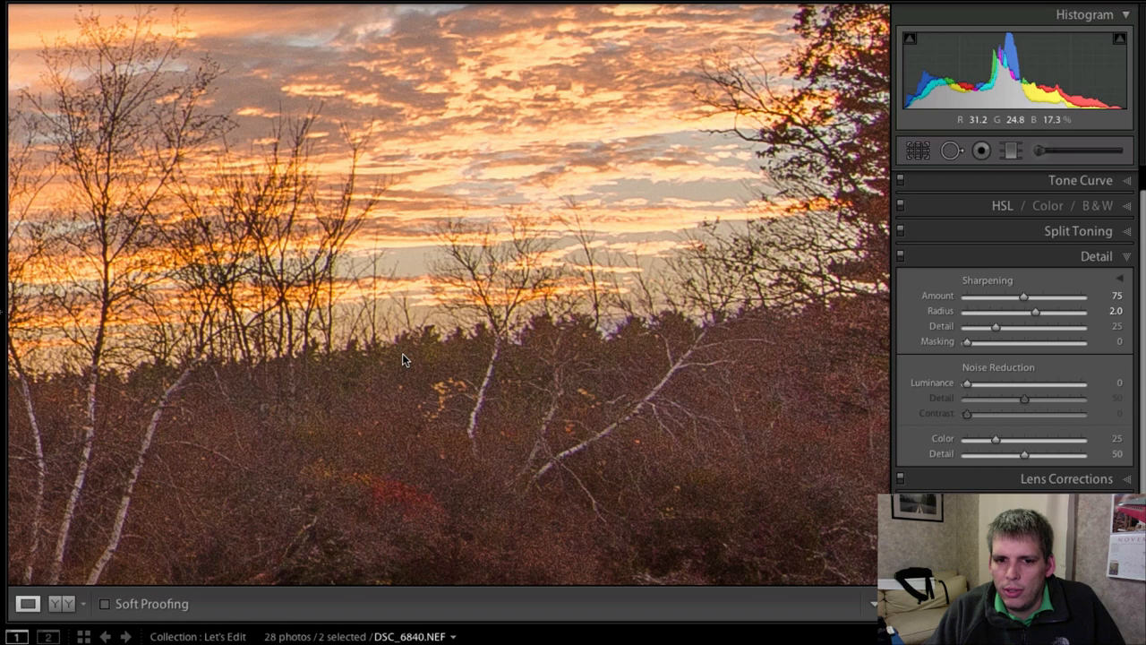
left_click_drag(1035, 311, 1017, 311)
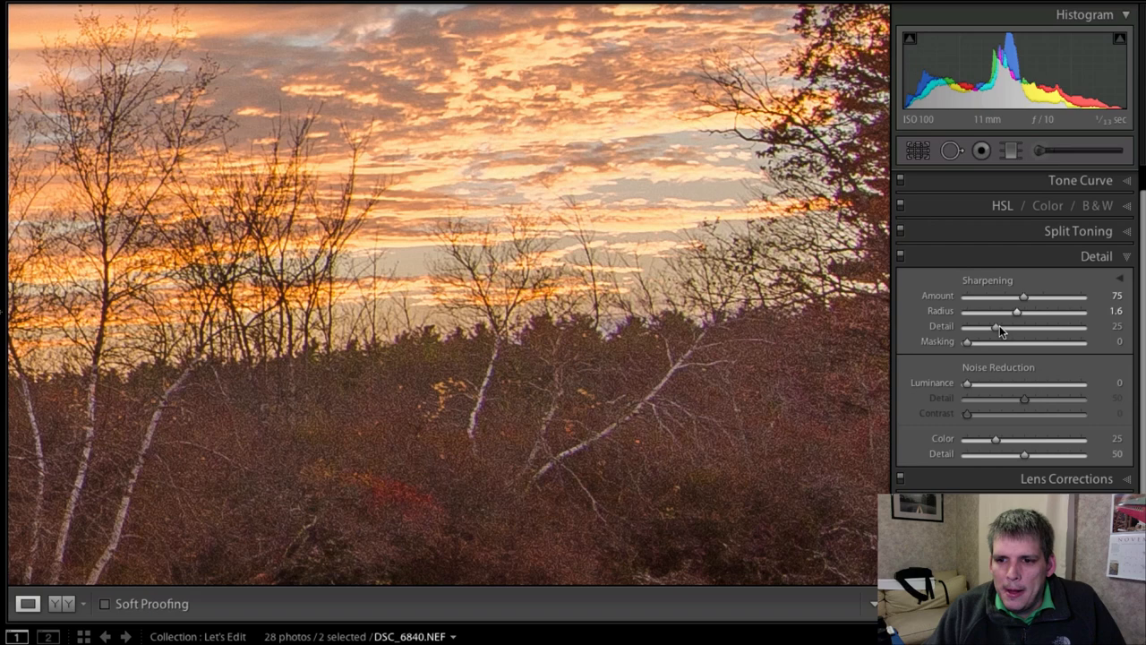
Set sharpening detail to a moderate value of about 23 after previewing it at zero
left_click_drag(994, 326, 966, 326)
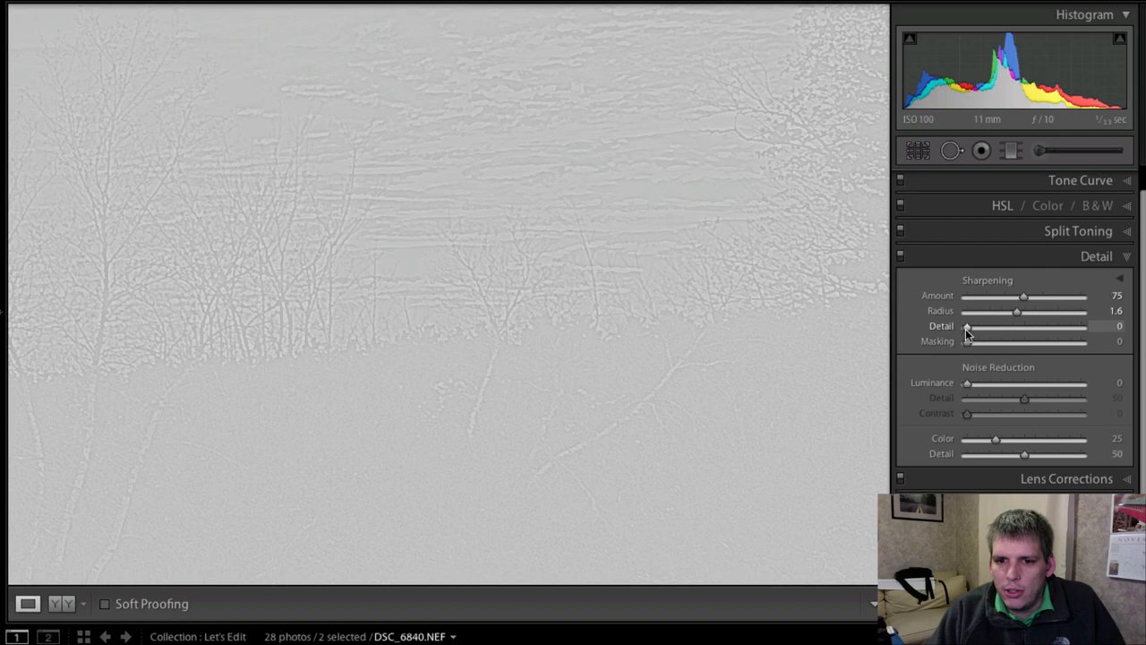
left_click_drag(967, 326, 988, 326)
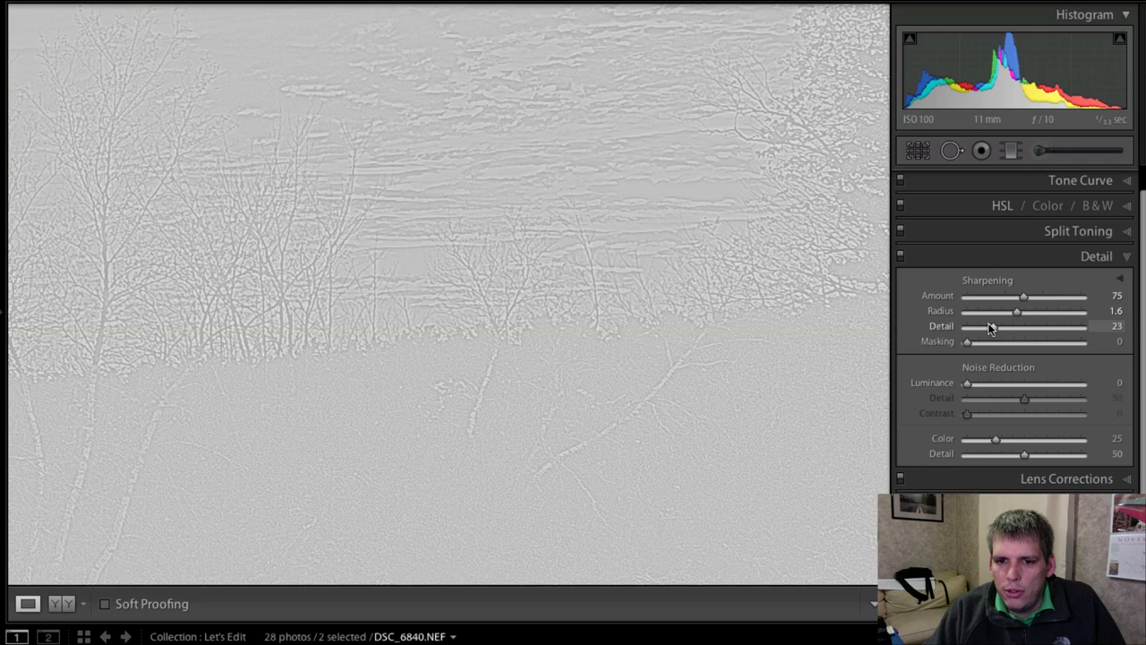
left_click_drag(966, 340, 1031, 340)
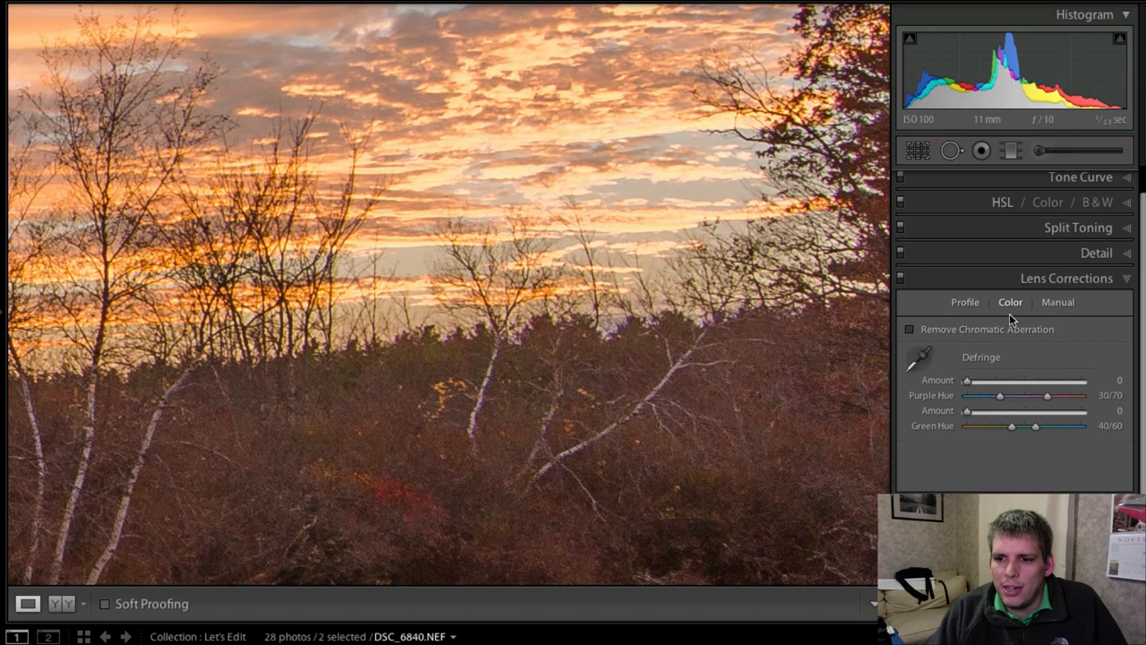
mouse_move(476, 408)
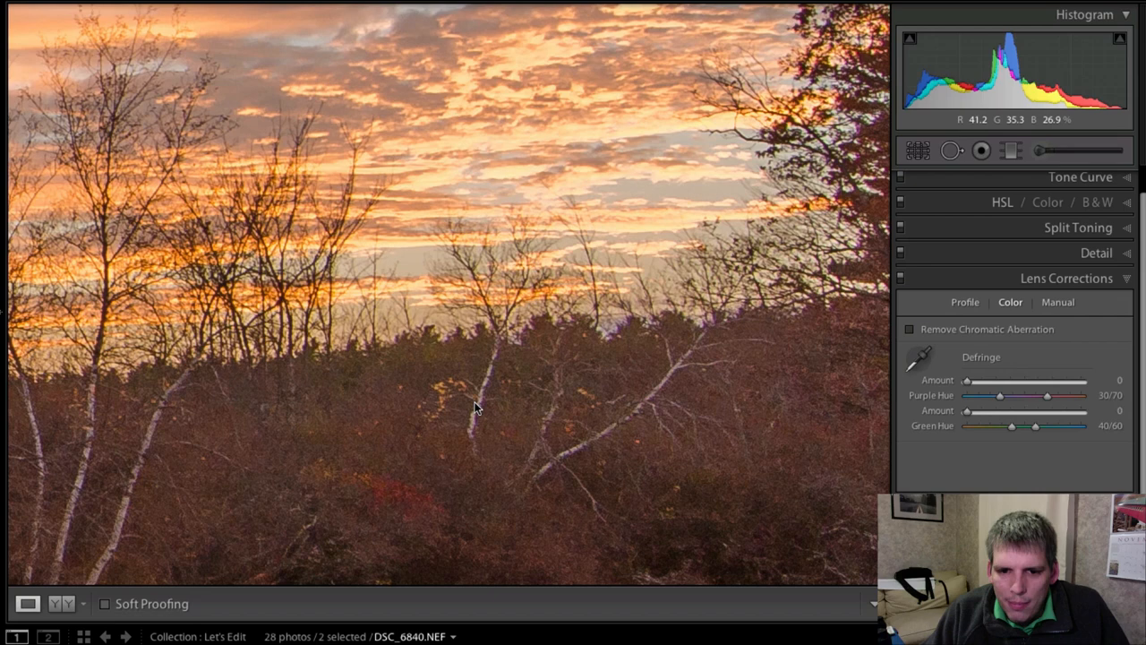
Enable Remove Chromatic Aberration in the Lens Corrections Color options
left_click(910, 330)
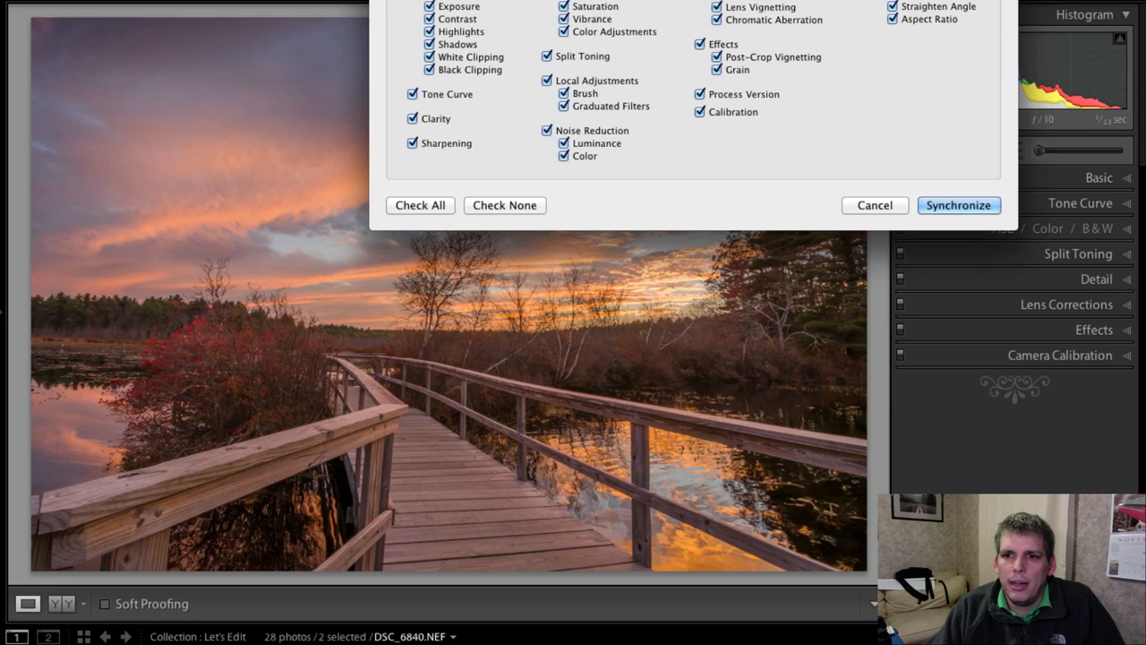
mouse_move(500, 96)
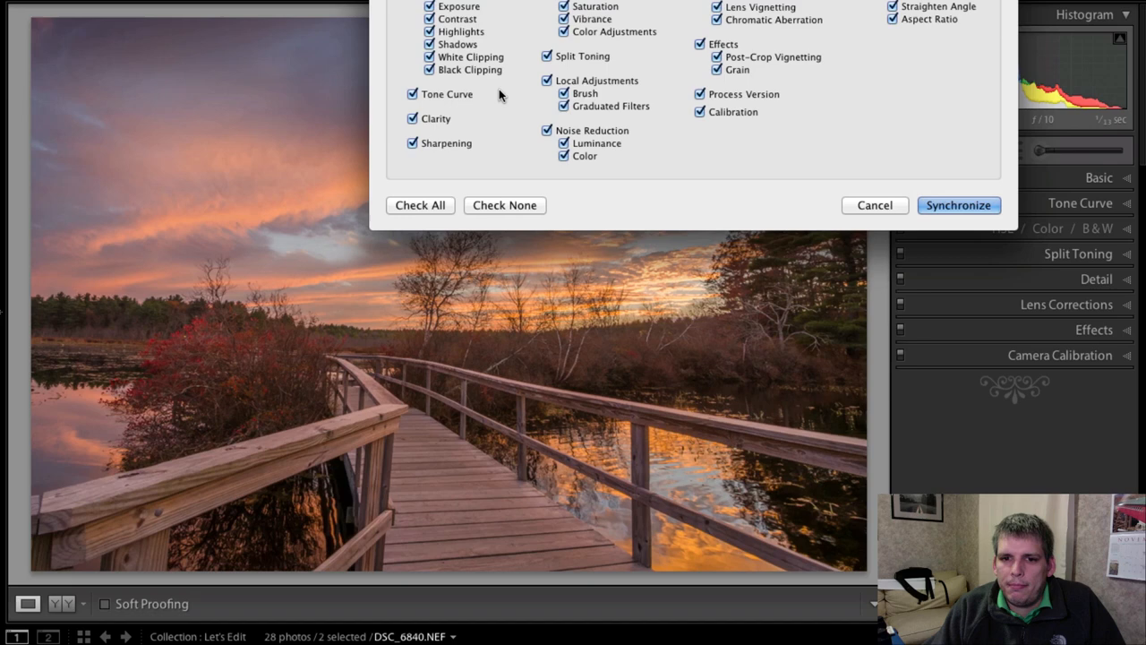
mouse_move(499, 98)
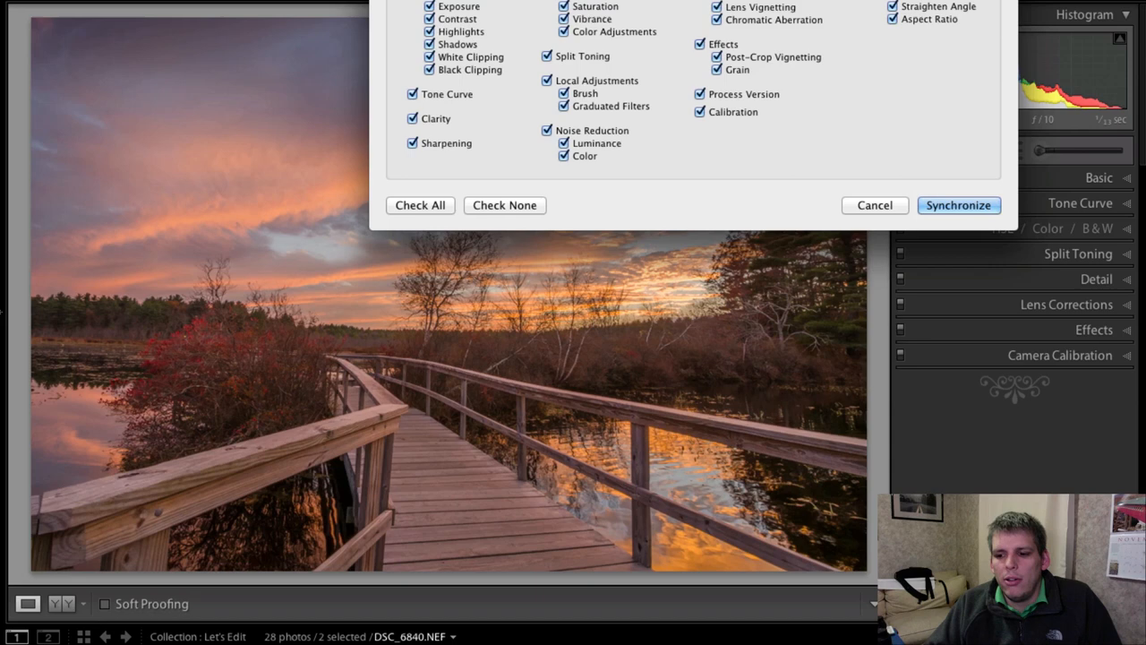
Synchronize all develop settings from the RAW onto the JPEG copy
left_click(957, 204)
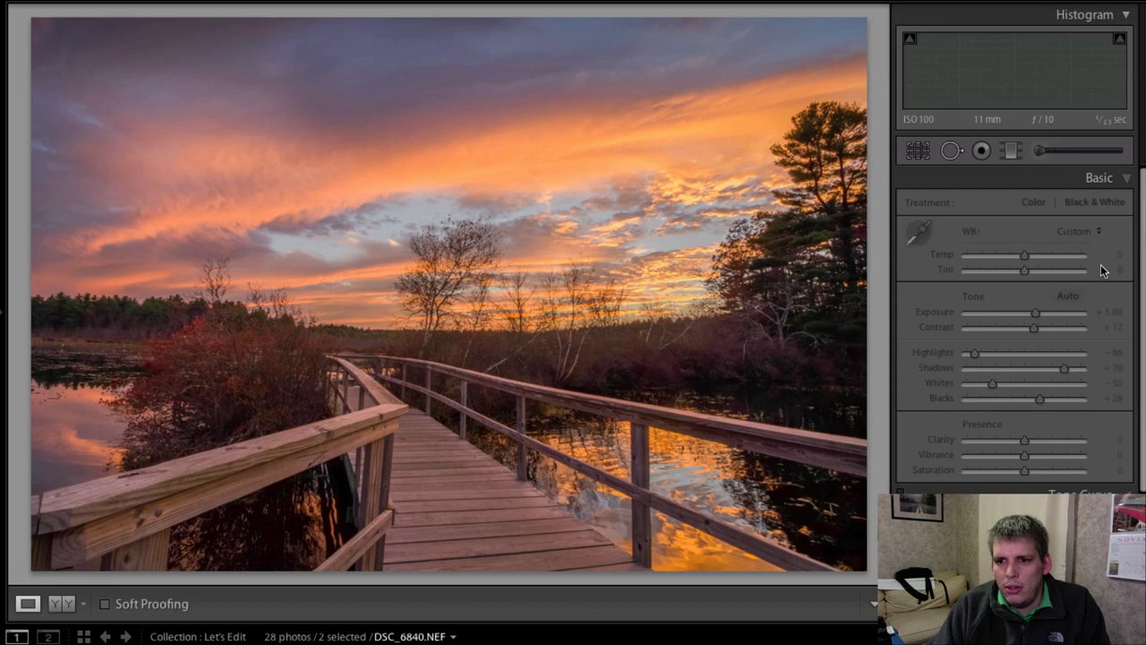
Select the JPEG.jpg thumbnail to view it with the synced +1.00 exposure look
left_click(1074, 229)
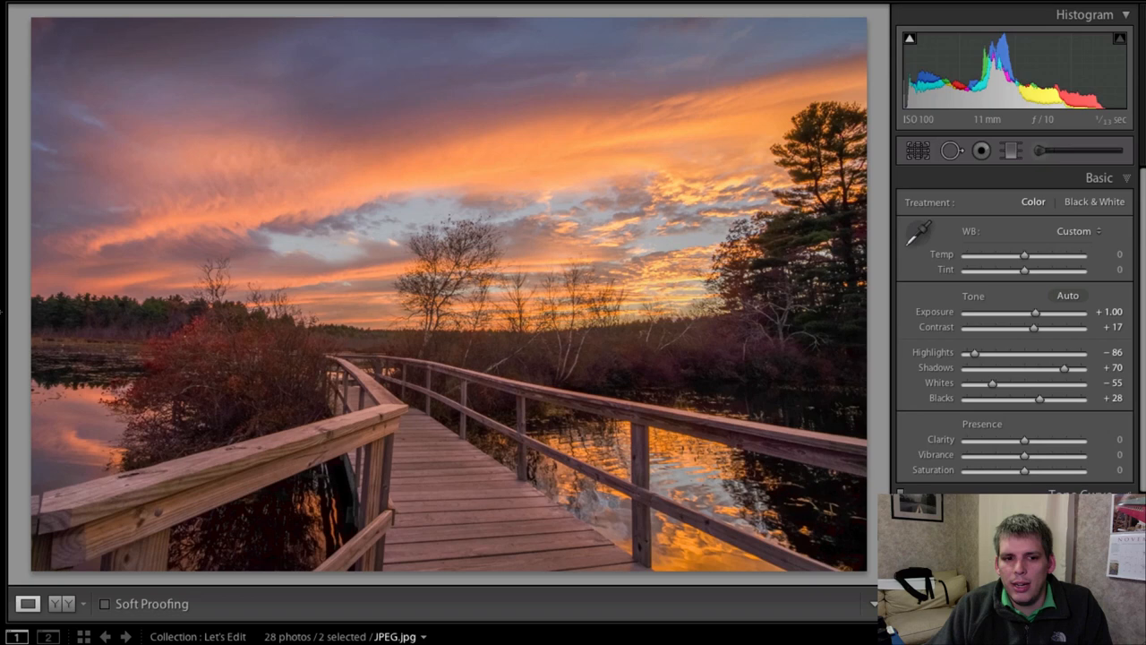
mouse_move(1006, 279)
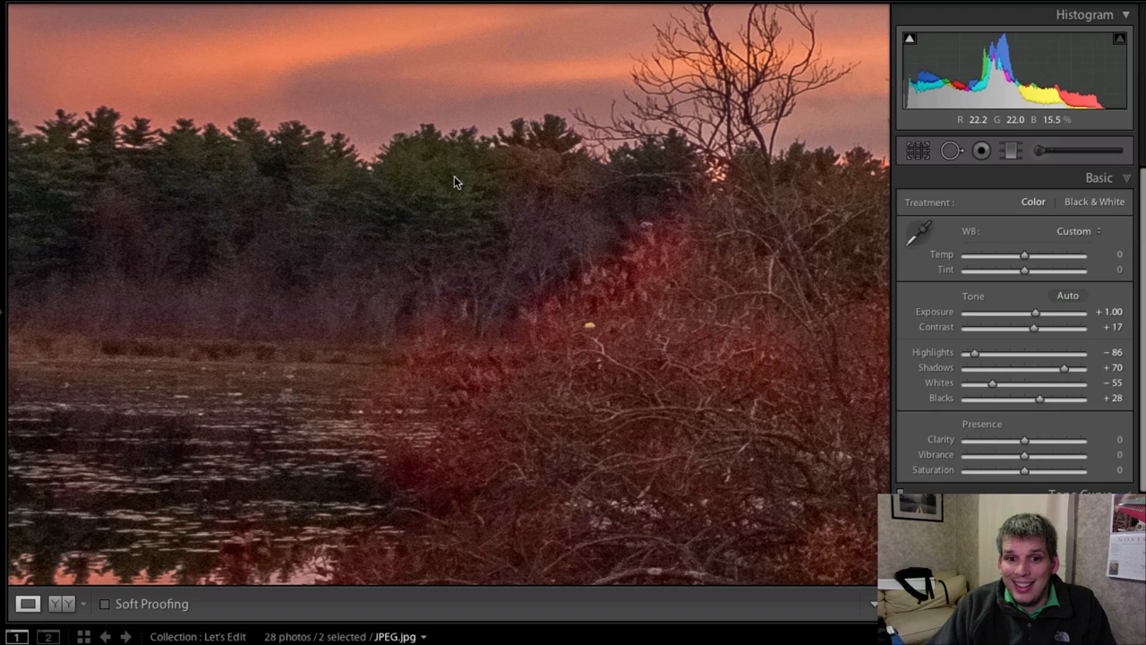
mouse_move(600, 218)
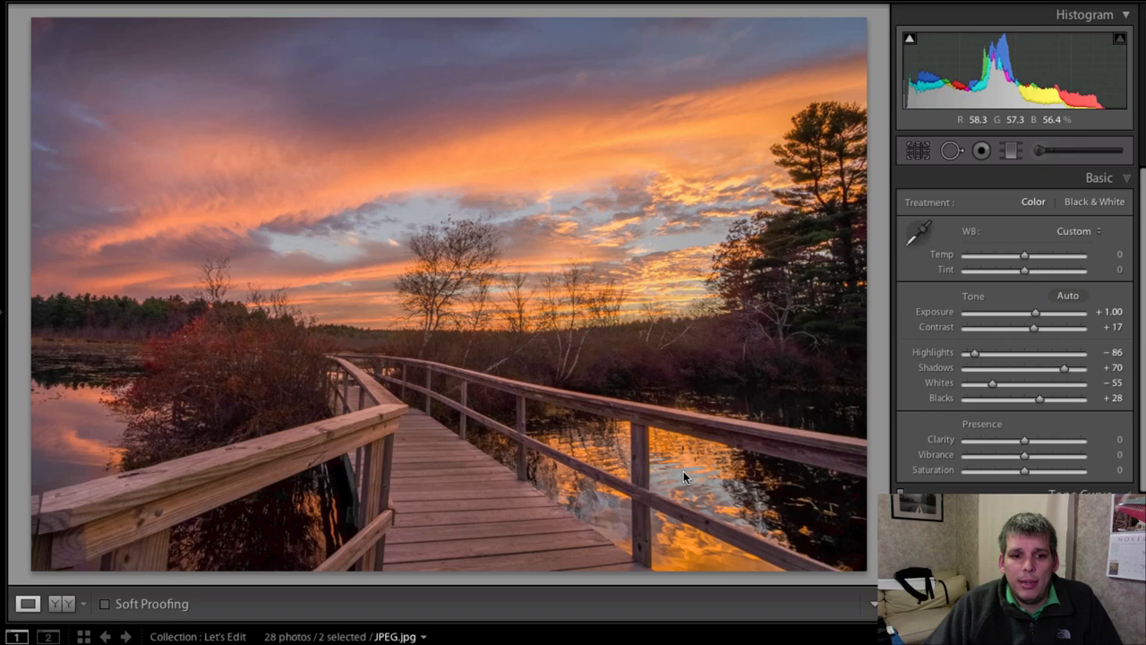
mouse_move(541, 374)
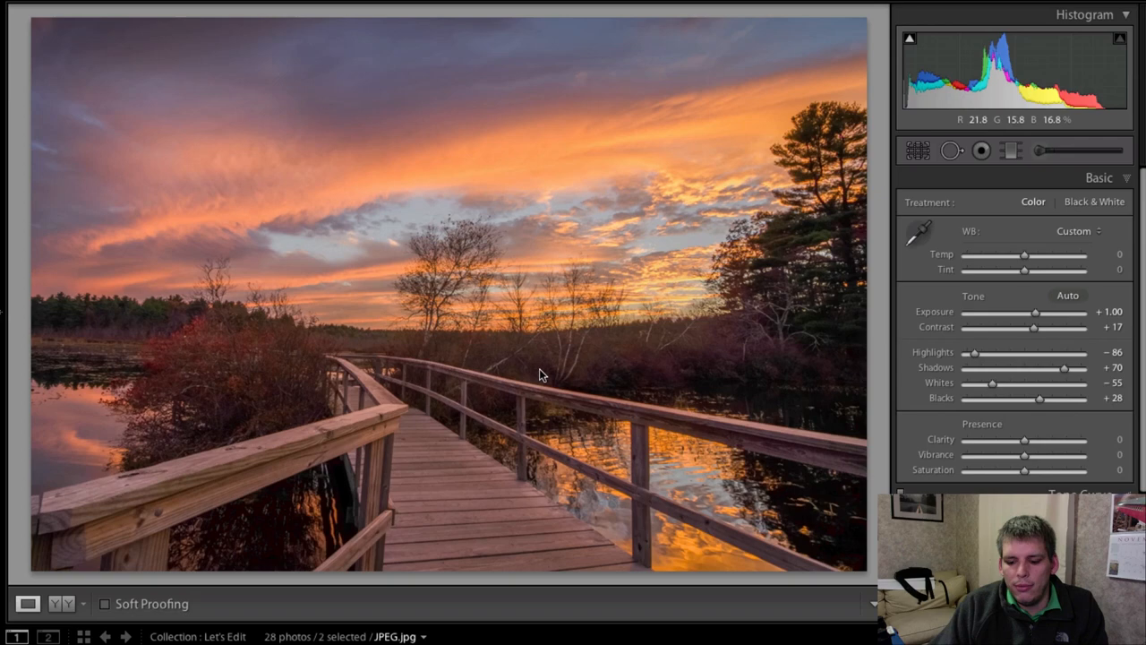